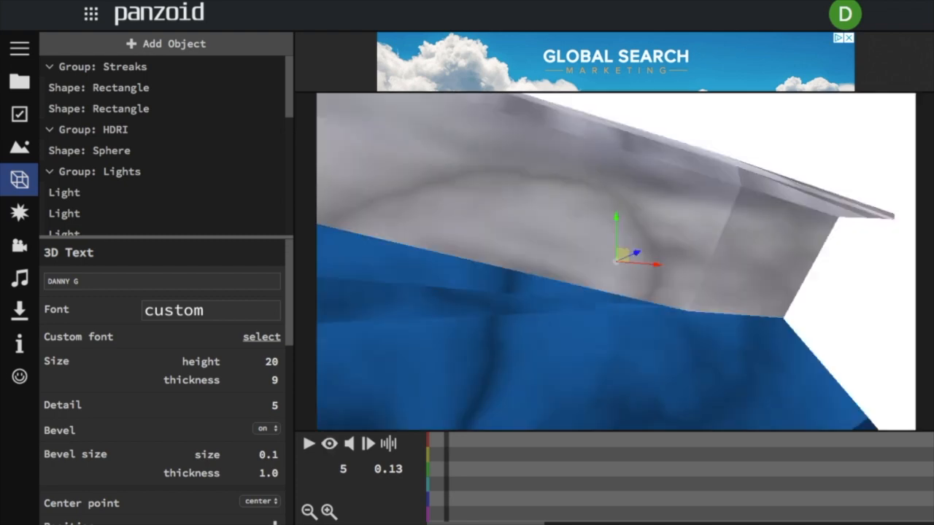
Toggle the viewport to the rendered preview showing the intro as dark streaks.
{"action": "left_click", "coordinate": [329, 443]}
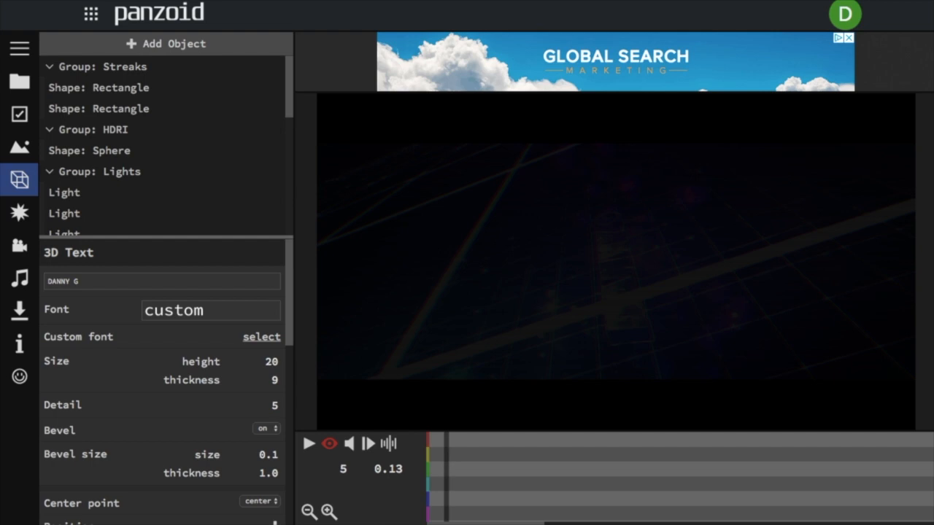
{"action": "left_click", "coordinate": [309, 444]}
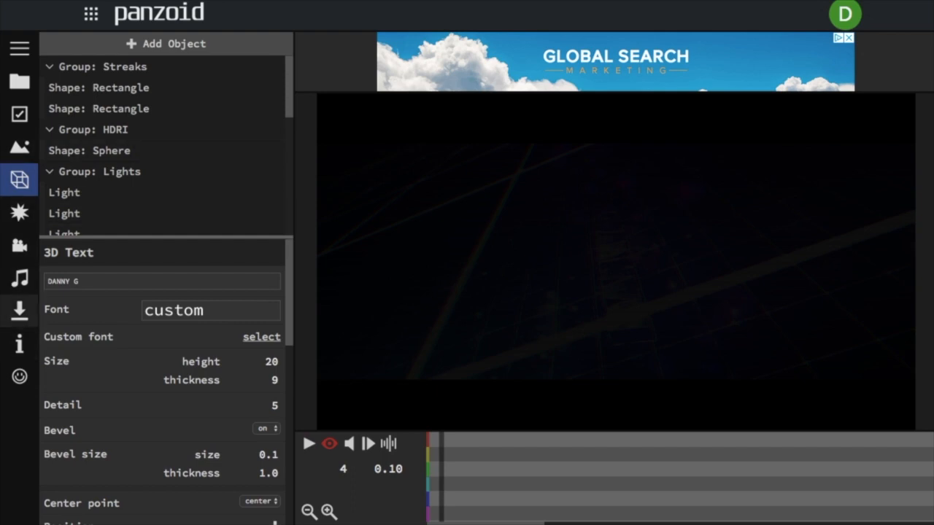
Start the video render from the download options and download the finished MKV.
{"action": "left_click", "coordinate": [19, 310]}
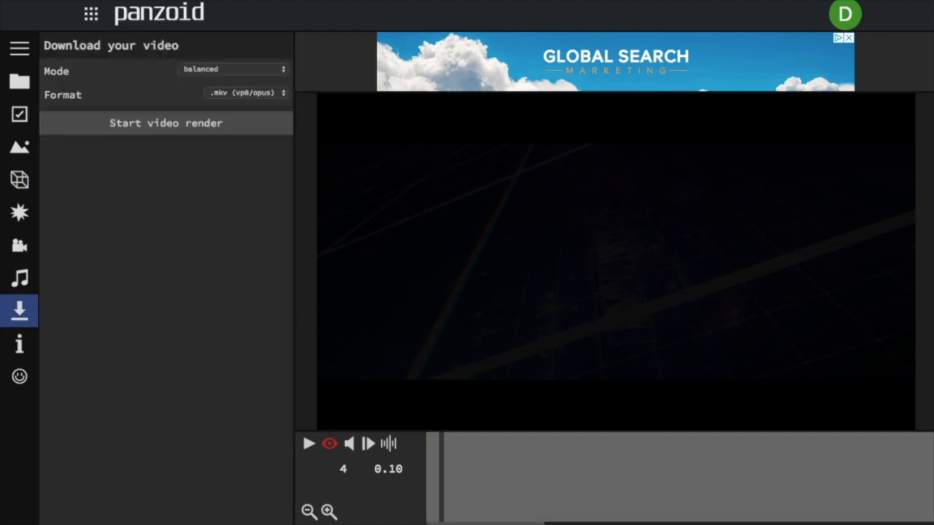
{"action": "left_click", "coordinate": [166, 122]}
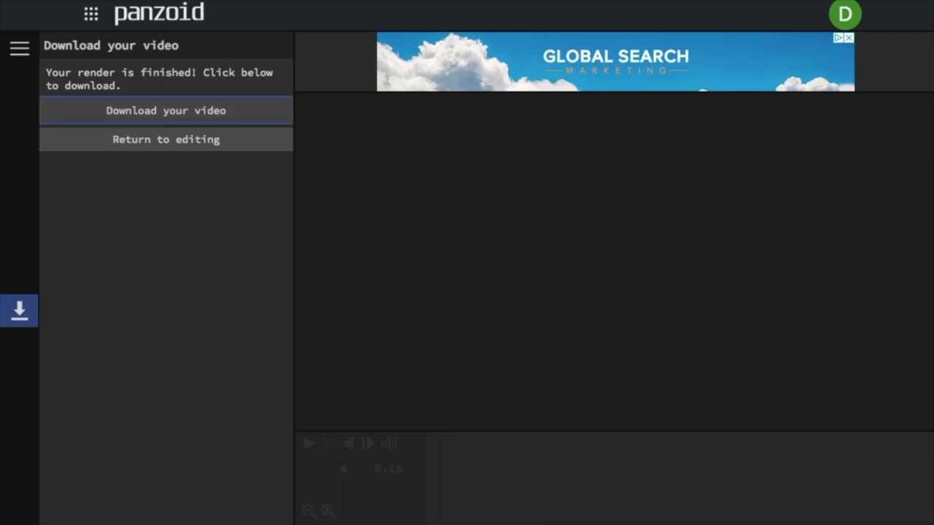
{"action": "left_click", "coordinate": [166, 110]}
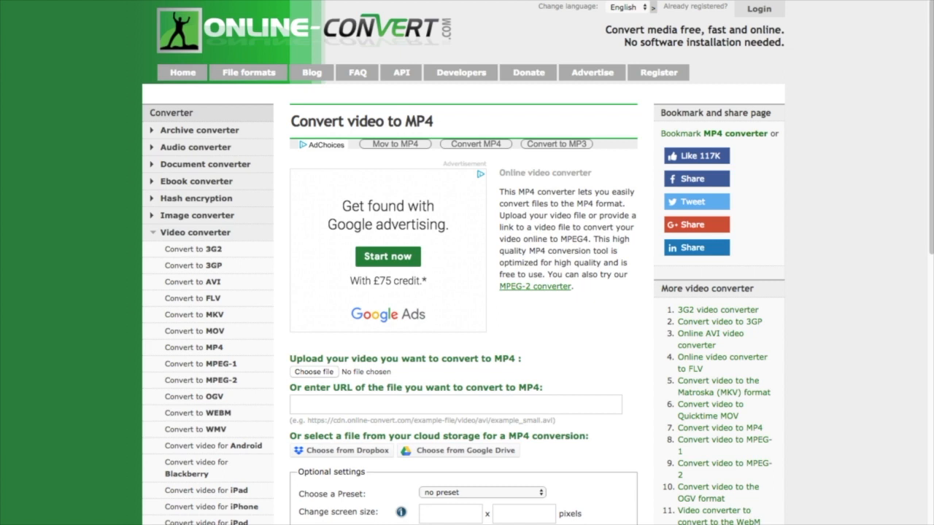
Choose video (1).mkv as the upload file on the Convert video to MP4 page.
{"action": "left_click", "coordinate": [314, 371]}
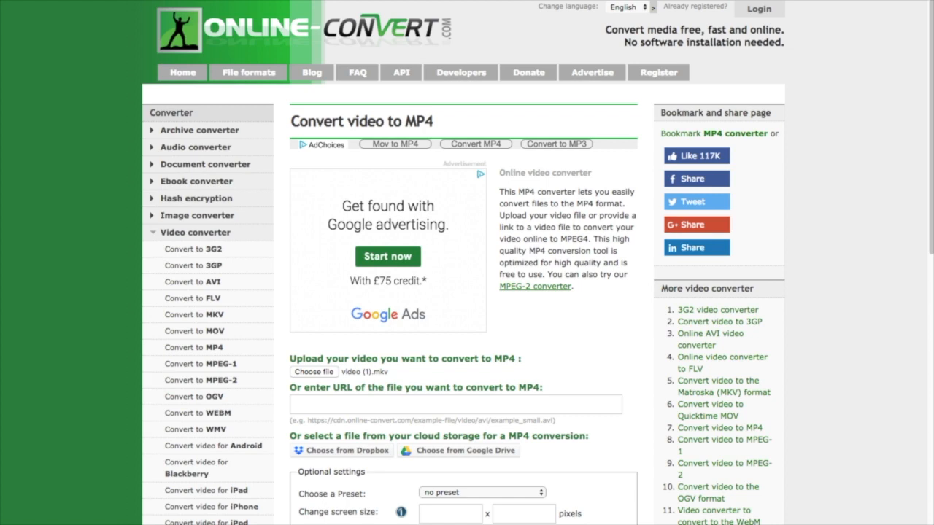
Convert the uploaded file to MP4, producing the 24 MB video (1).mp4.
{"action": "scroll", "scroll_direction": "down", "scroll_amount": 3}
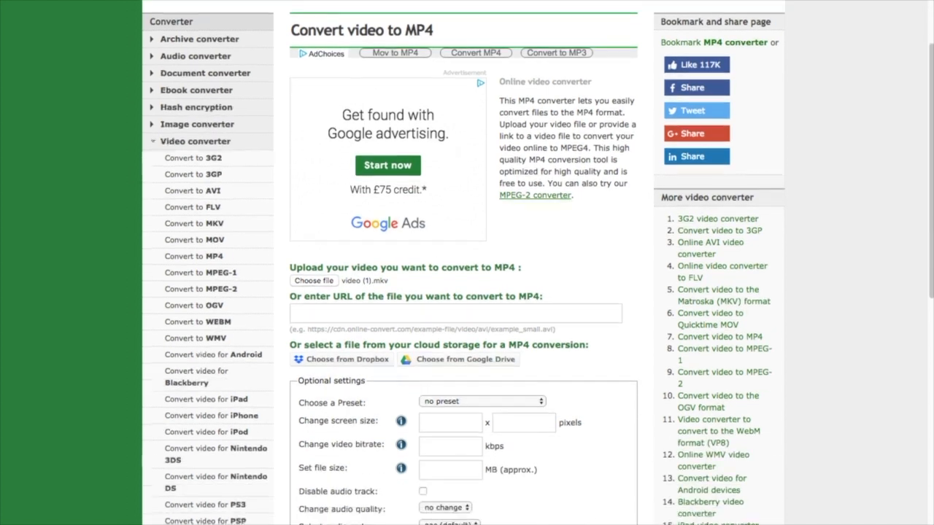
{"action": "scroll", "scroll_direction": "down", "scroll_amount": 3}
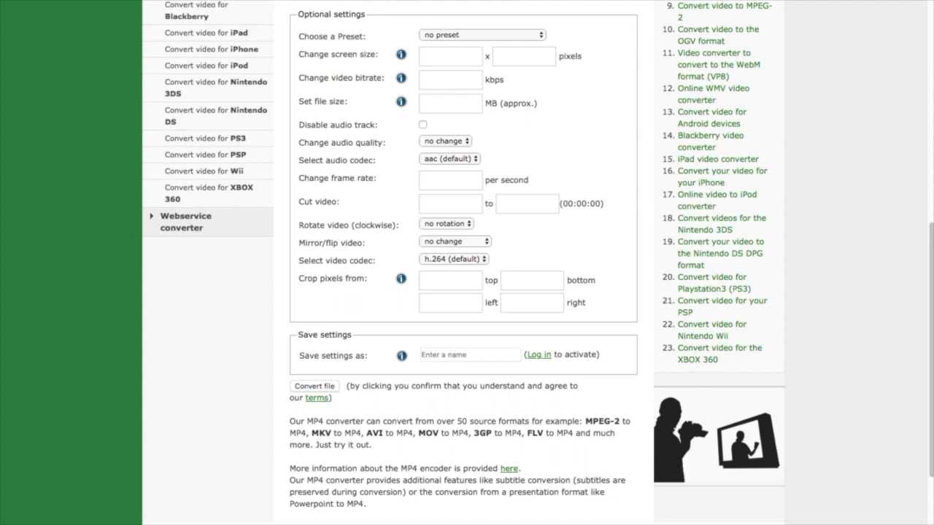
{"action": "left_click", "coordinate": [314, 386]}
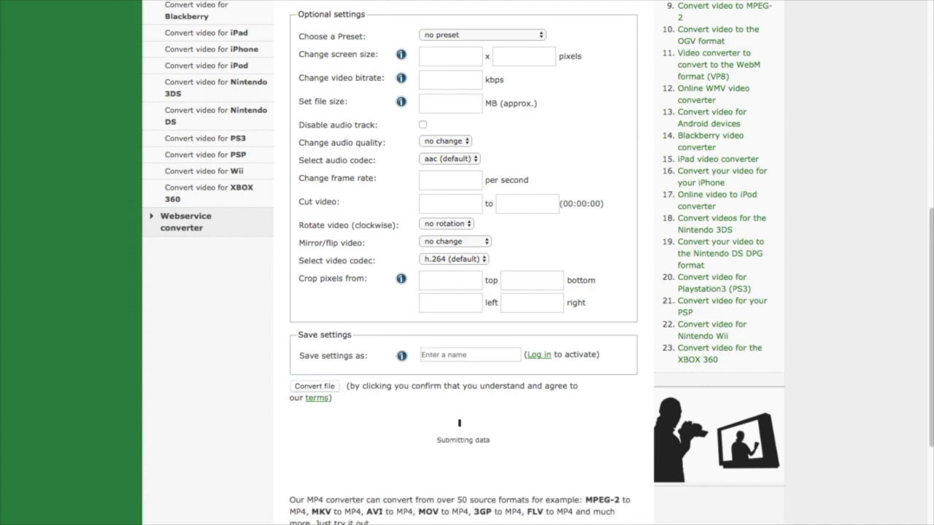
{"action": "left_click", "coordinate": [314, 386]}
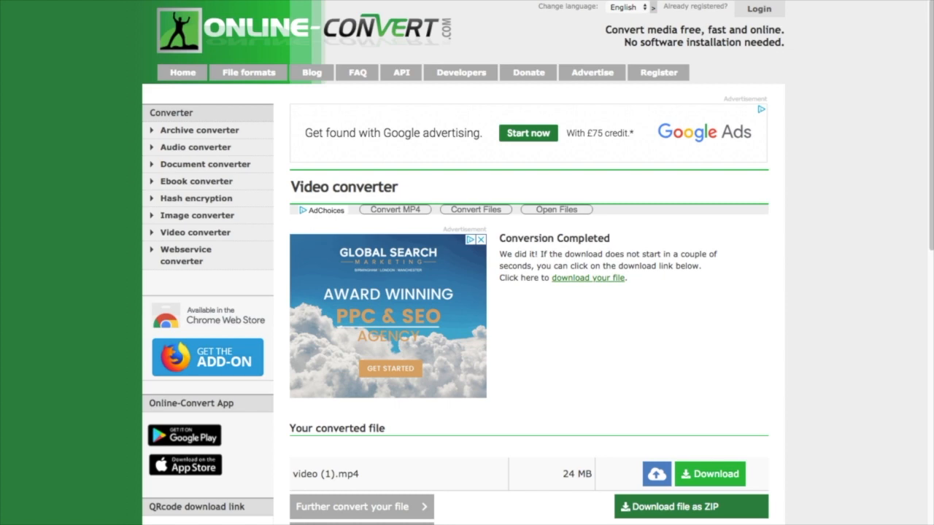
Let the MP4 download finish before moving to iMovie's projects view.
{"action": "scroll", "scroll_direction": "down", "scroll_amount": 3}
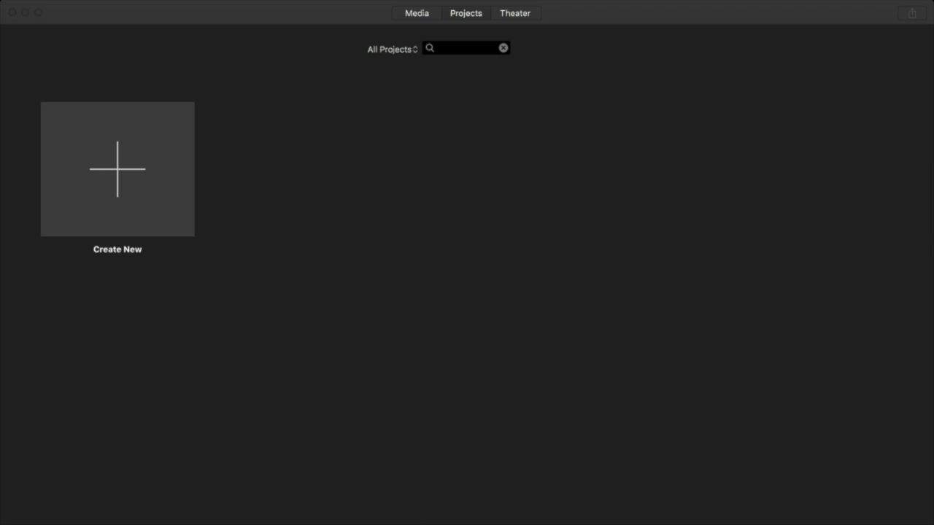
Create the new movie My Movie 4 with the 15-second intro clip on its timeline.
{"action": "type", "text": "11"}
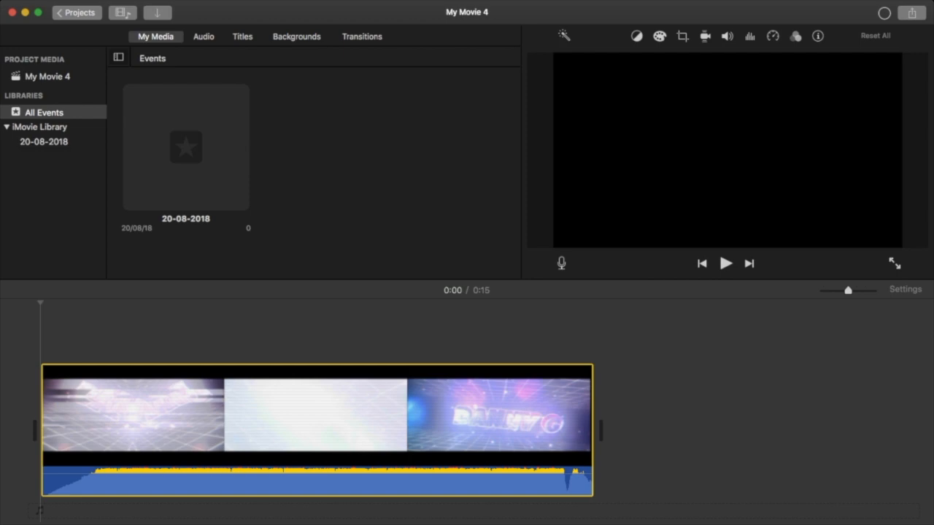
Play back the first intro clip, then add the second intro after it for a 41-second movie.
{"action": "left_click", "coordinate": [726, 264]}
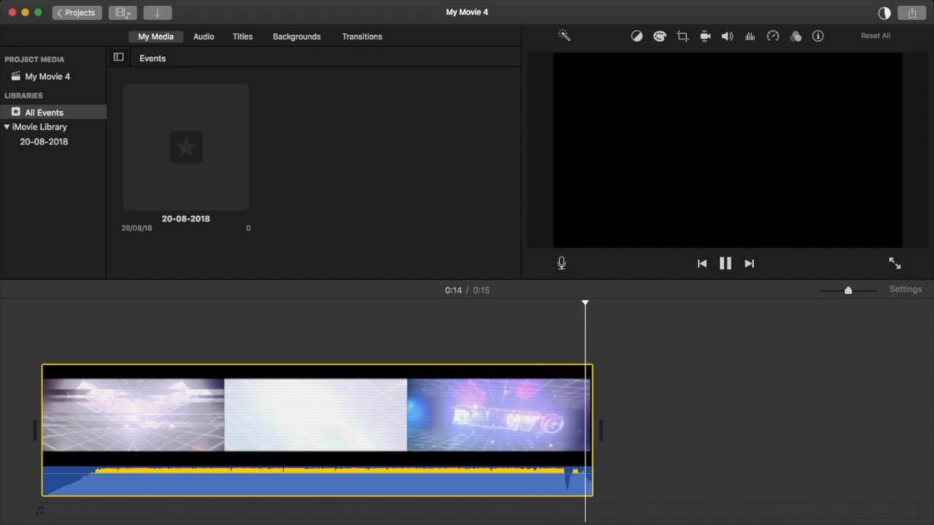
{"action": "left_click", "coordinate": [726, 264]}
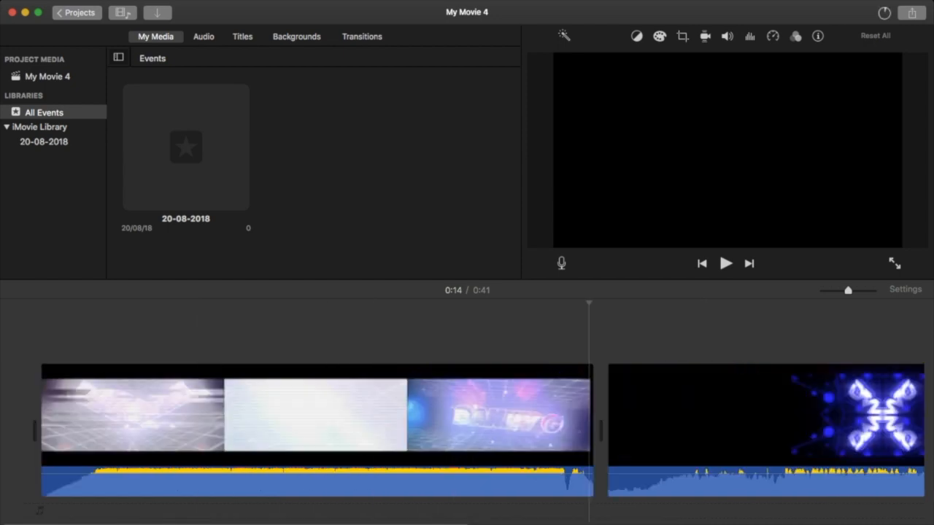
Return to the start of the timeline and play the 41-second movie through.
{"action": "left_click", "coordinate": [193, 412]}
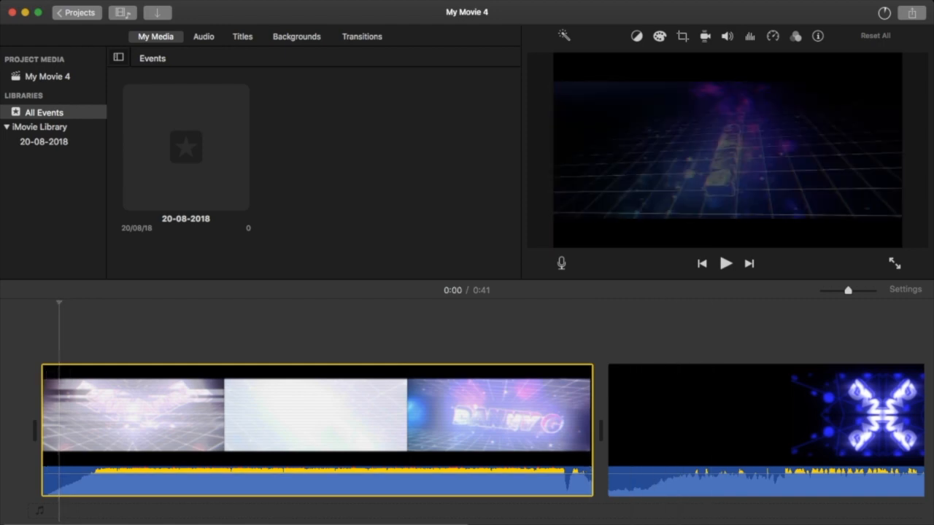
{"action": "left_click", "coordinate": [725, 263]}
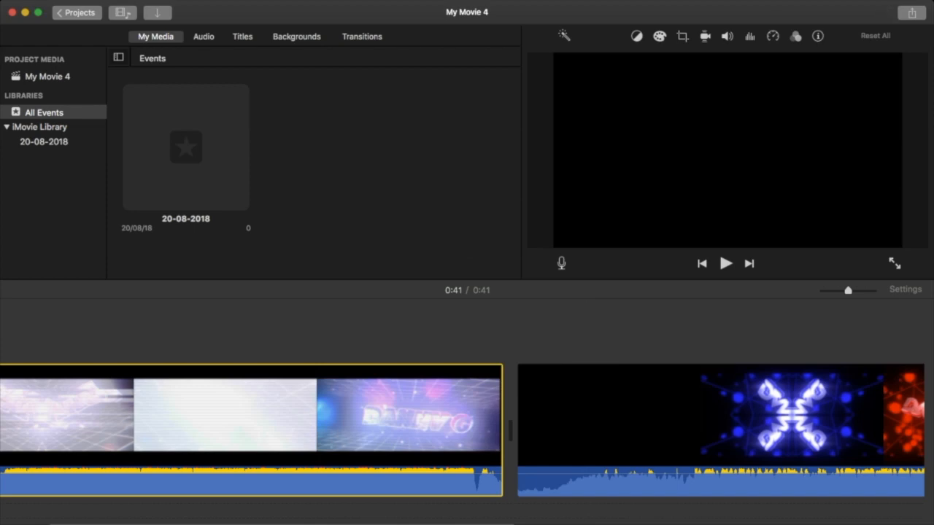
Add a transition between the first two intro clips and preview it, trimming to 40 seconds.
{"action": "left_click", "coordinate": [362, 36]}
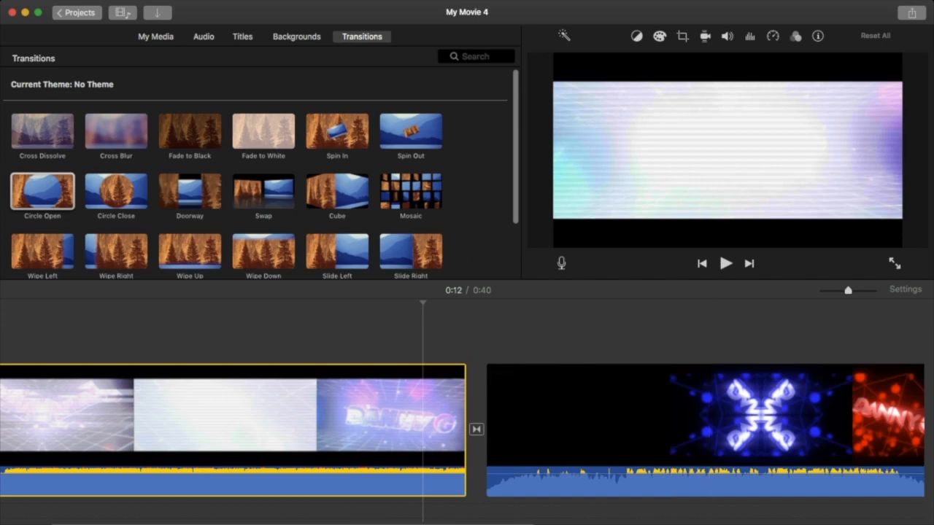
{"action": "left_click", "coordinate": [725, 263]}
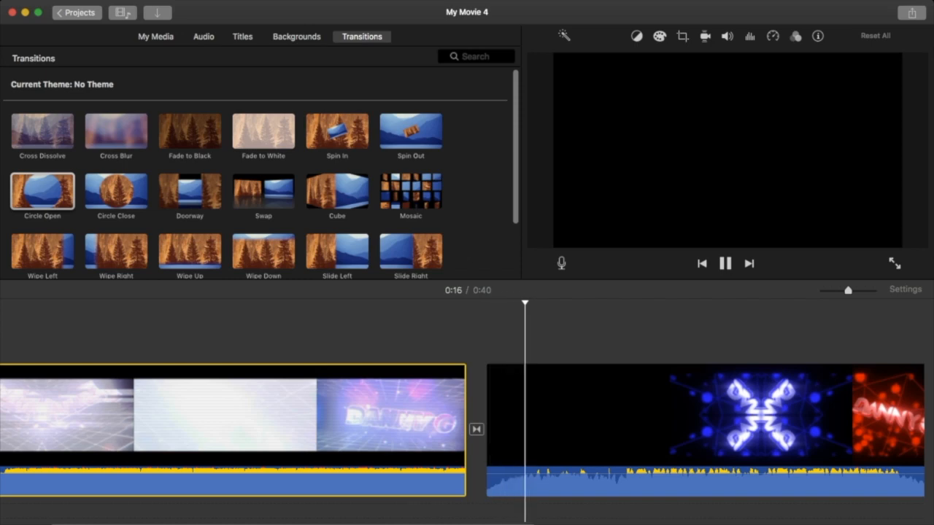
Join the second and third clips with a Mosaic transition and preview it.
{"action": "left_click", "coordinate": [725, 264]}
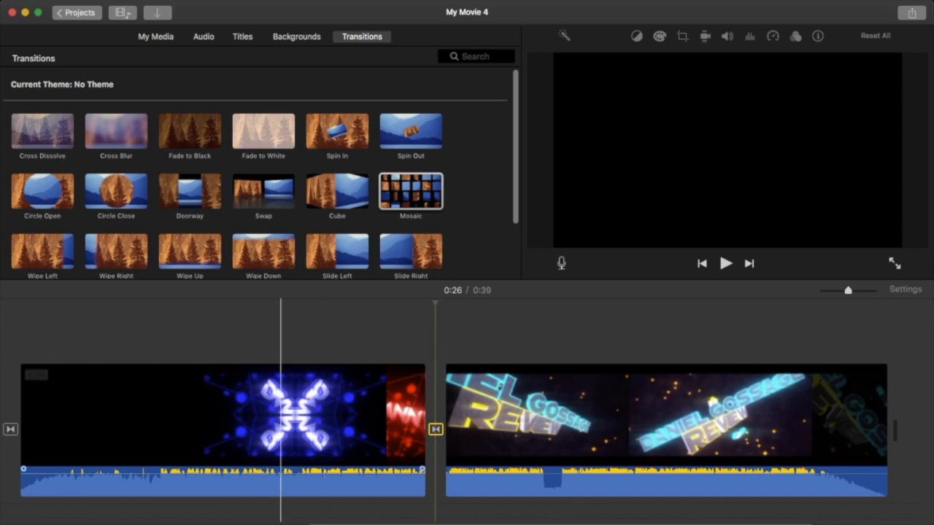
{"action": "left_click", "coordinate": [219, 413]}
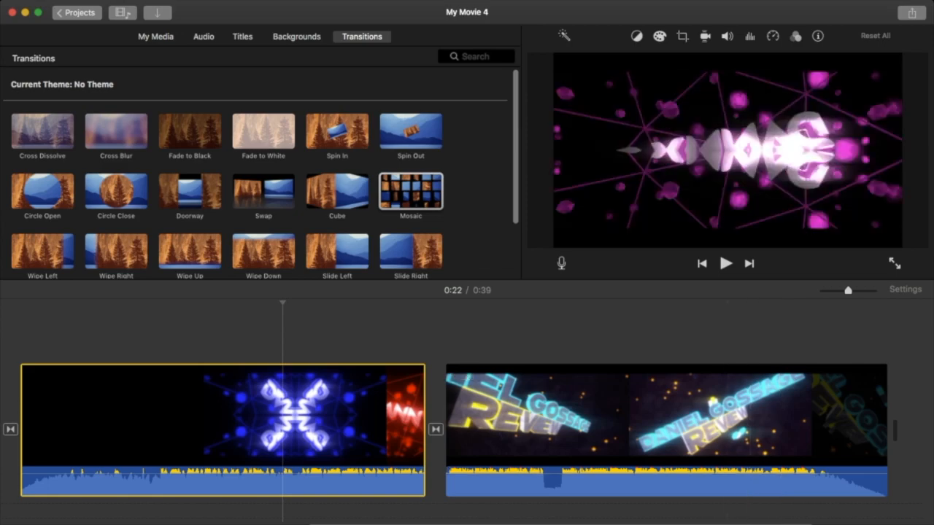
{"action": "left_click", "coordinate": [725, 263]}
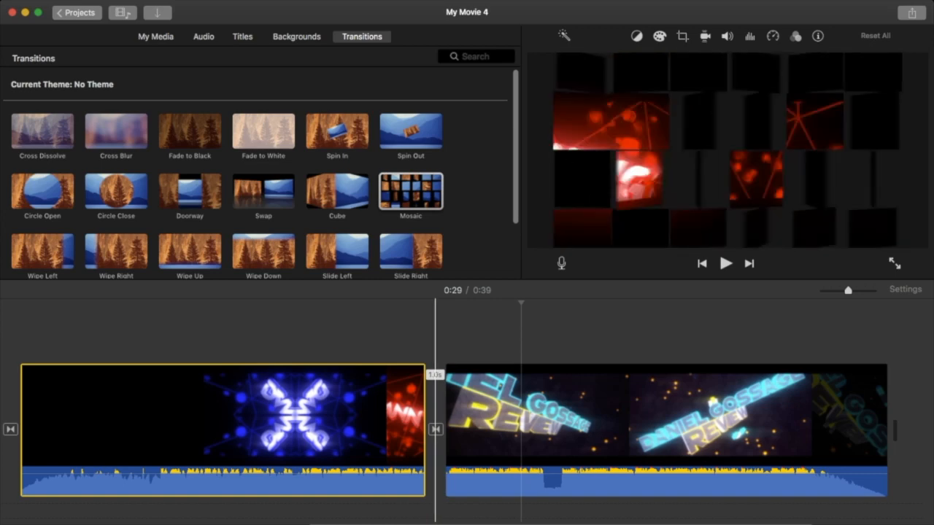
Try the Doorway transition instead and play the movie around it.
{"action": "left_click", "coordinate": [116, 191]}
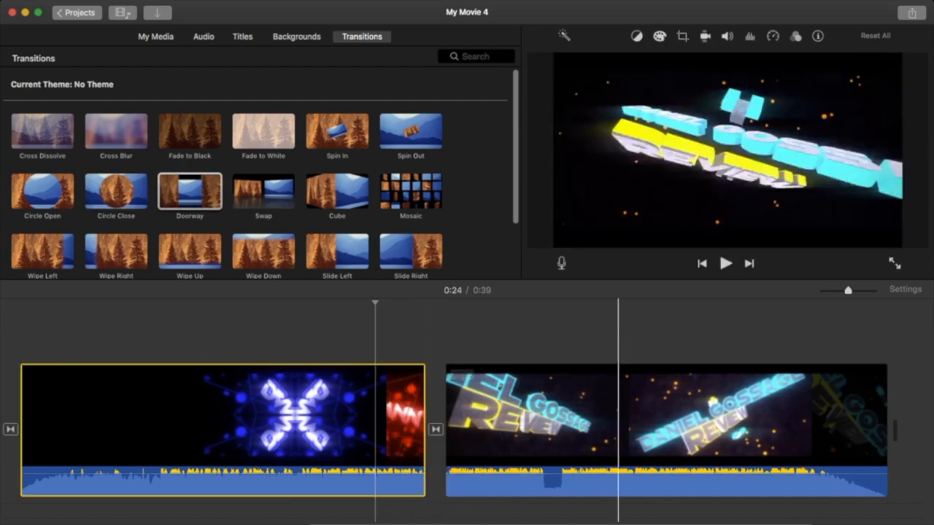
{"action": "left_click", "coordinate": [725, 263]}
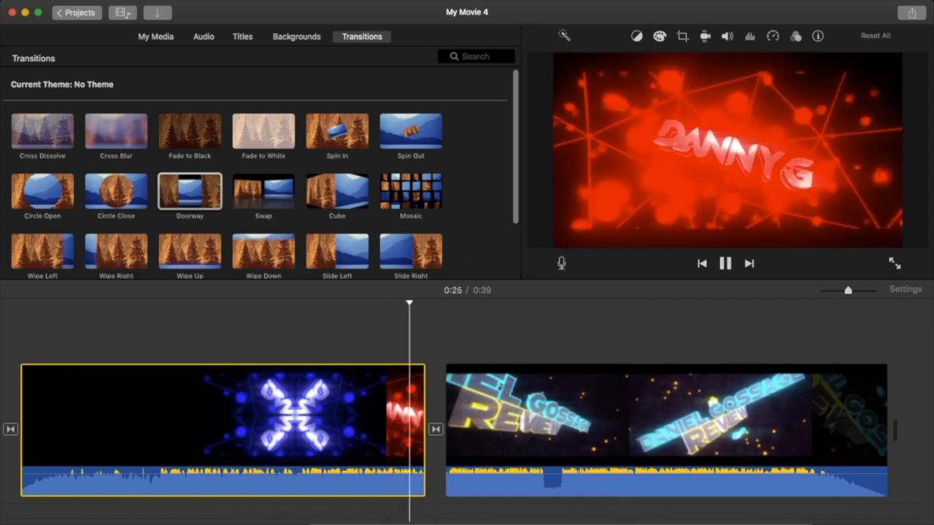